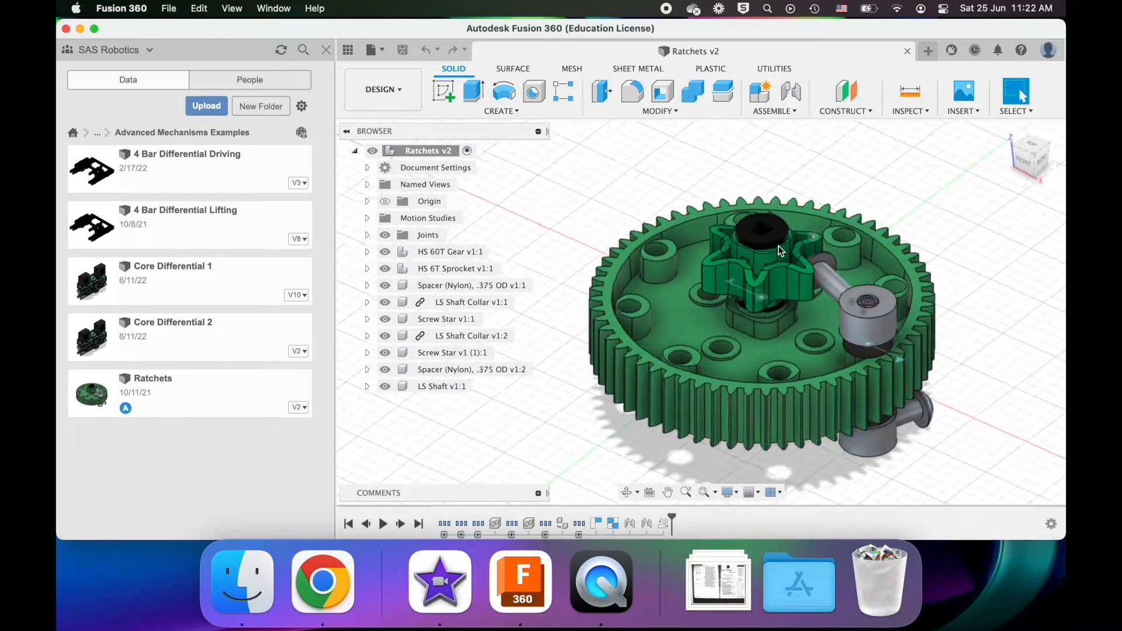
Create MotionStudy-1 driving joint Rev2 along a 0–100 timeline
left_click_drag(780, 250, 777, 304)
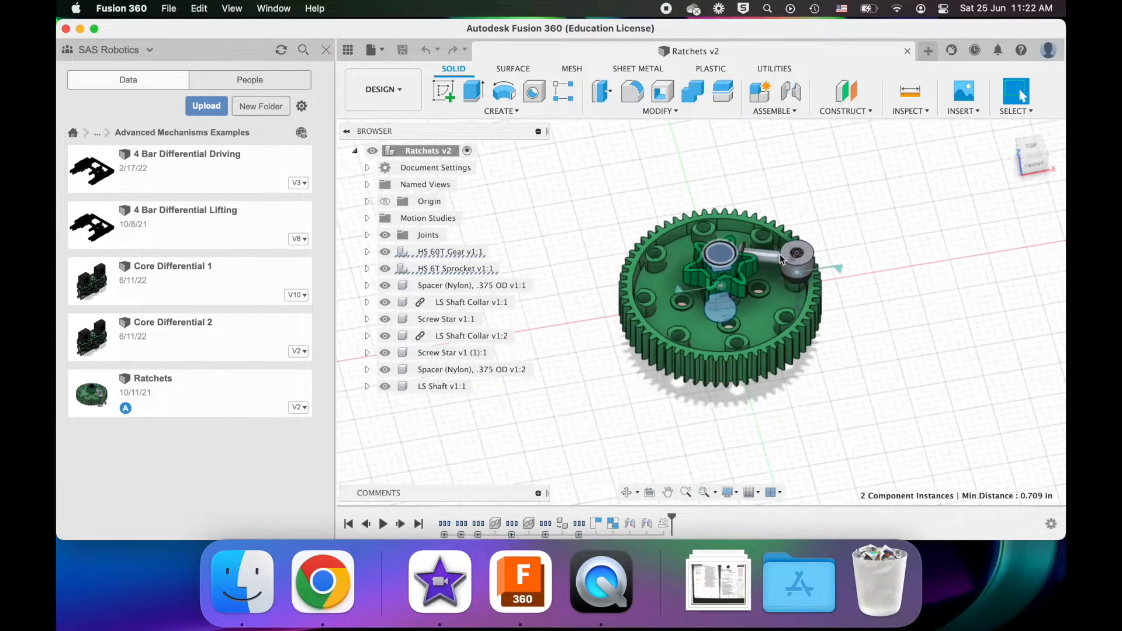
left_click(715, 301)
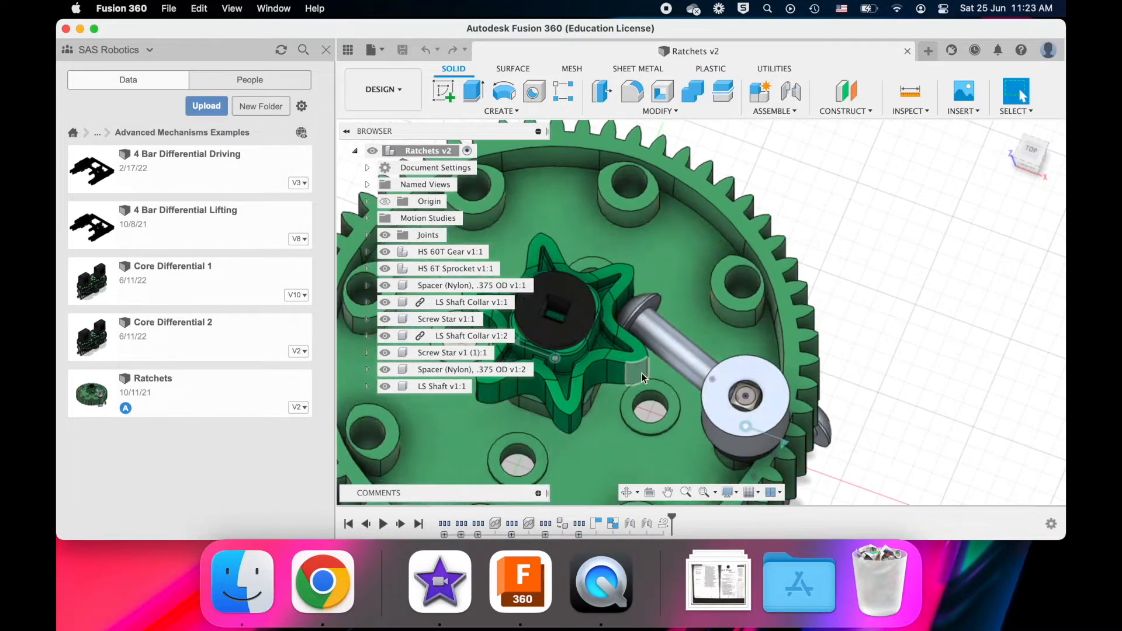
left_click(446, 318)
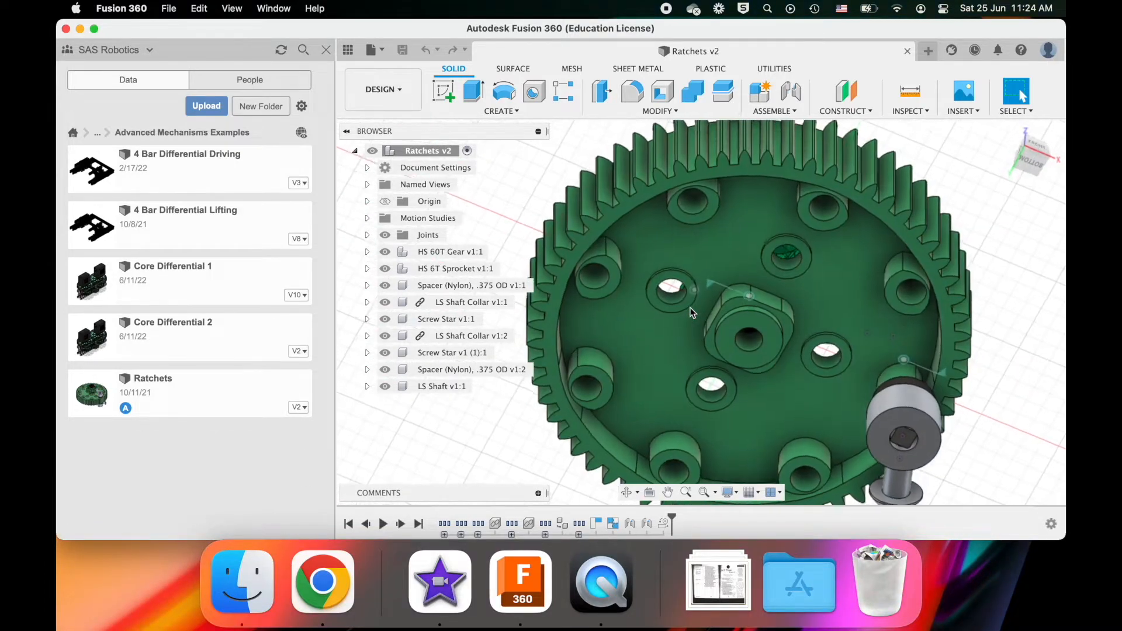
left_click_drag(715, 308, 772, 286)
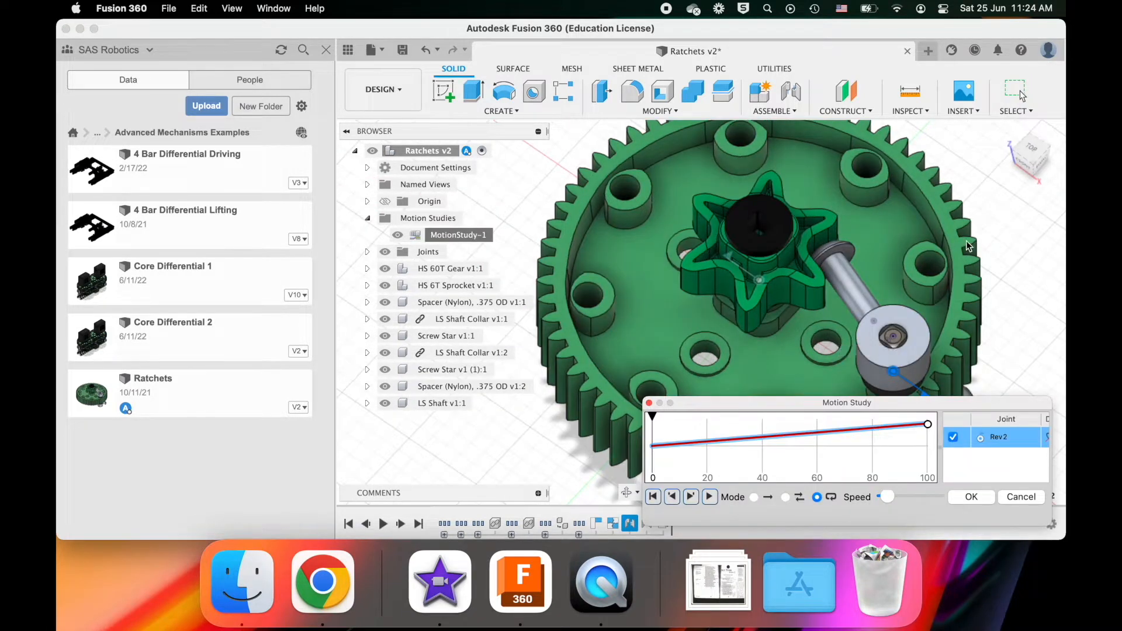
mouse_move(1043, 220)
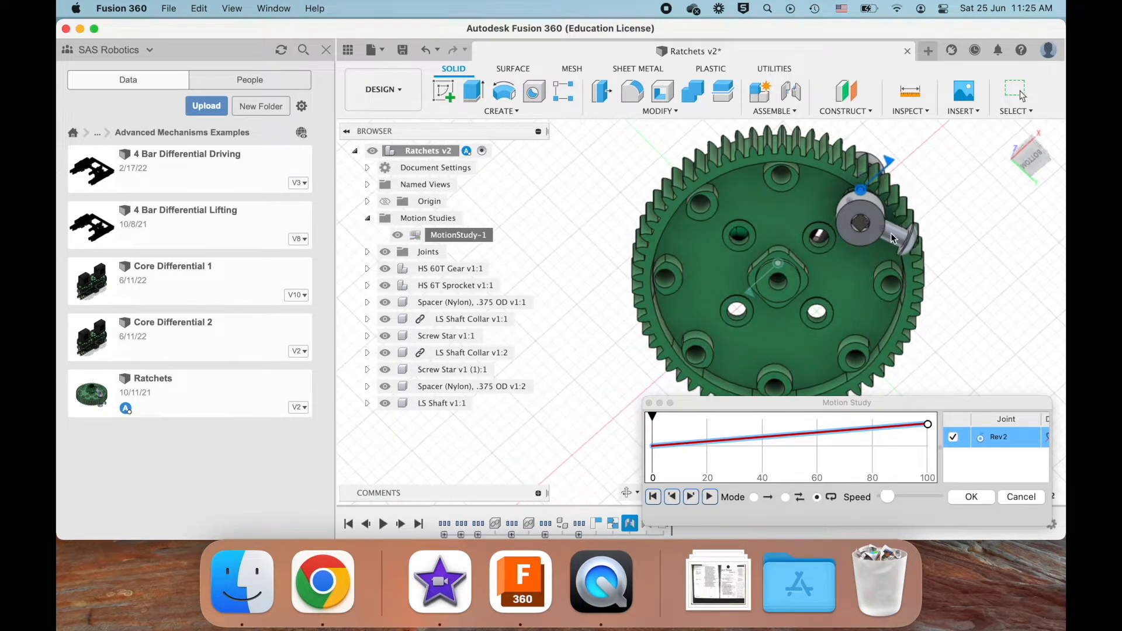
mouse_move(872, 258)
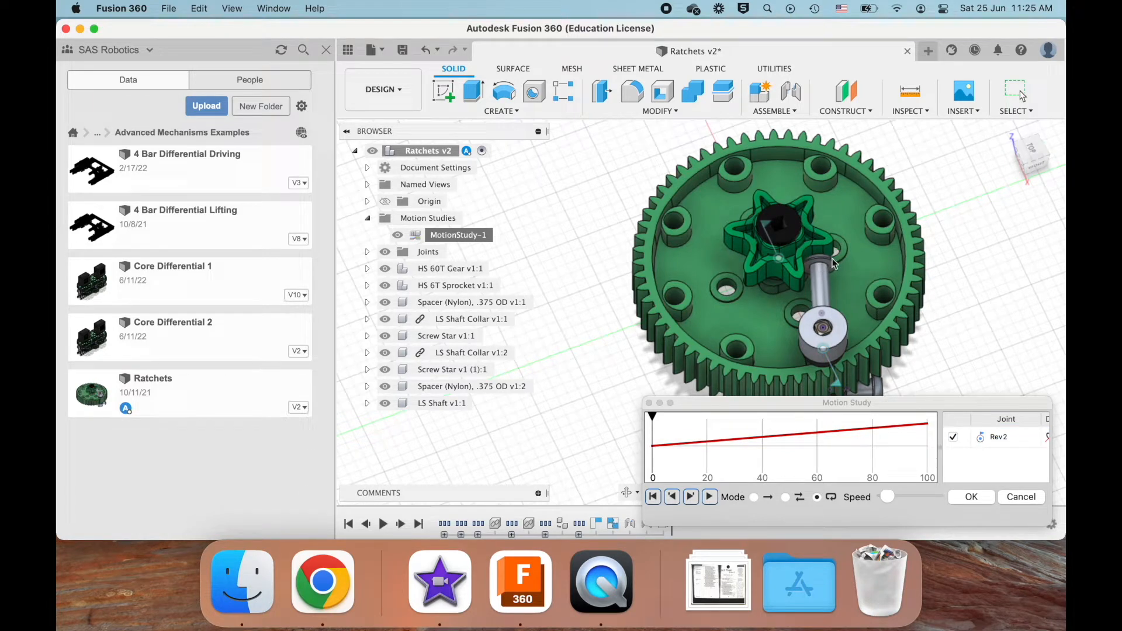
mouse_move(843, 262)
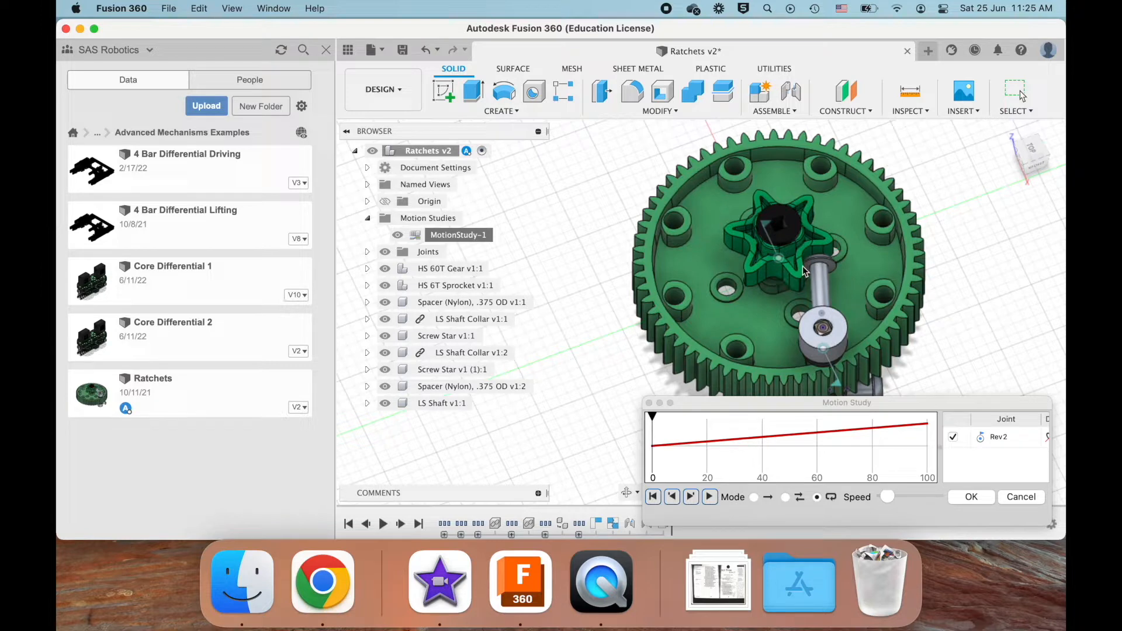
mouse_move(810, 294)
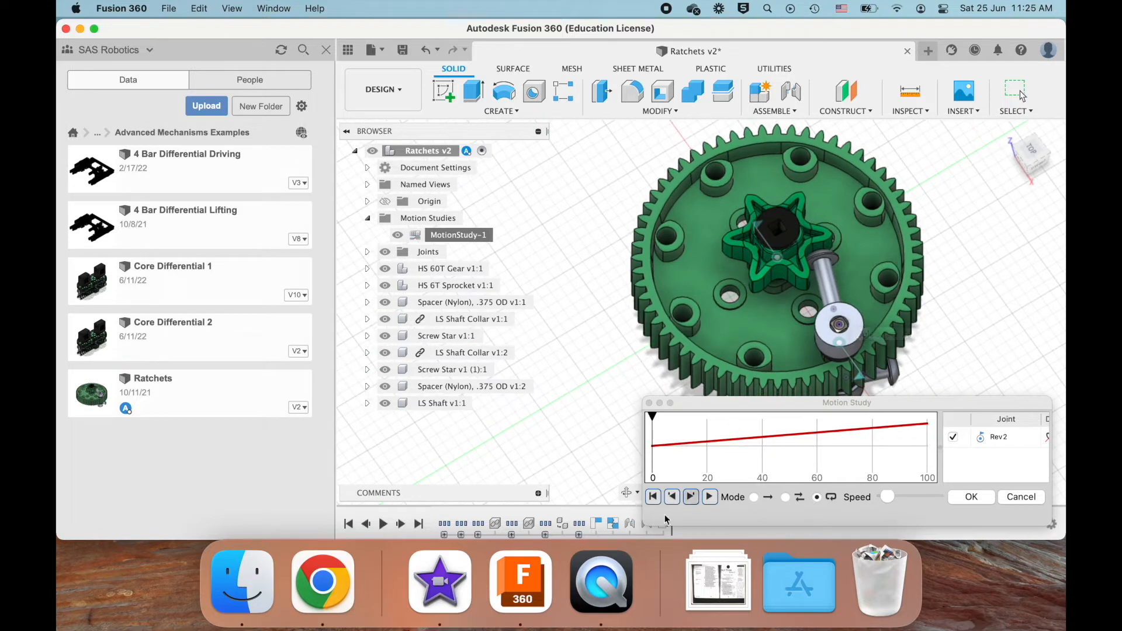
Play MotionStudy-1 so Rev2 swings back and forth, then close the study
left_click(708, 497)
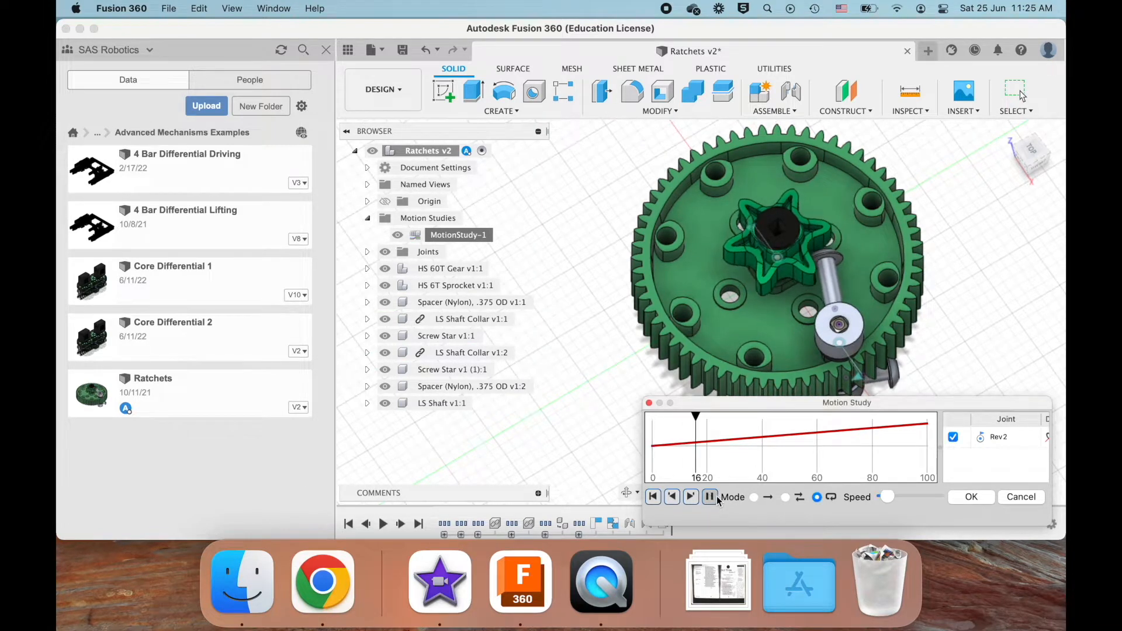
left_click(689, 496)
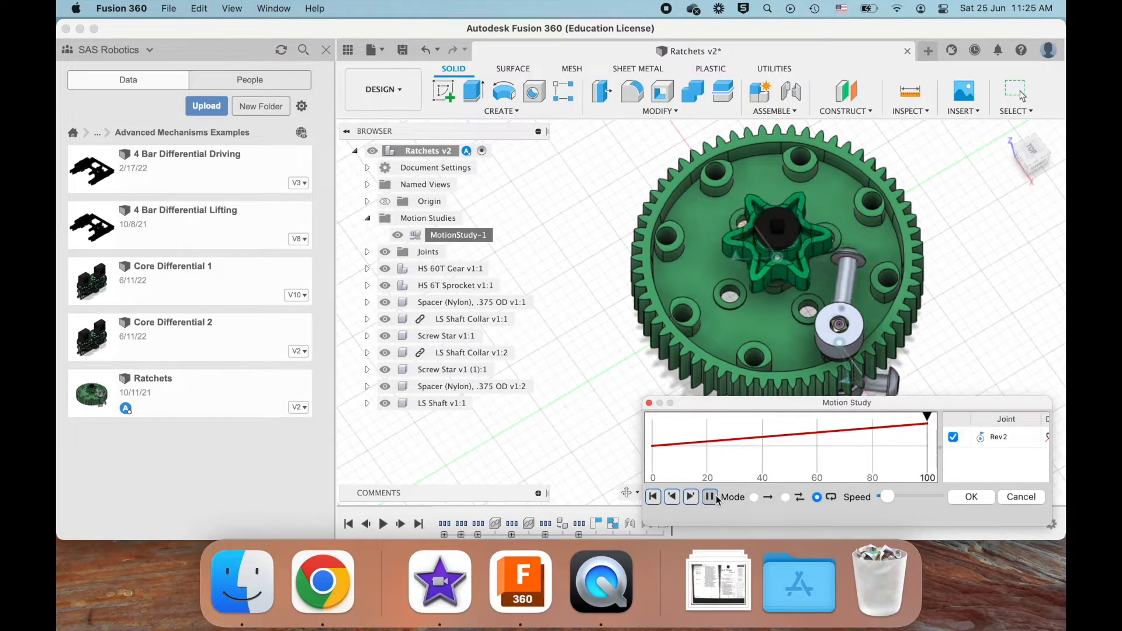
left_click(708, 497)
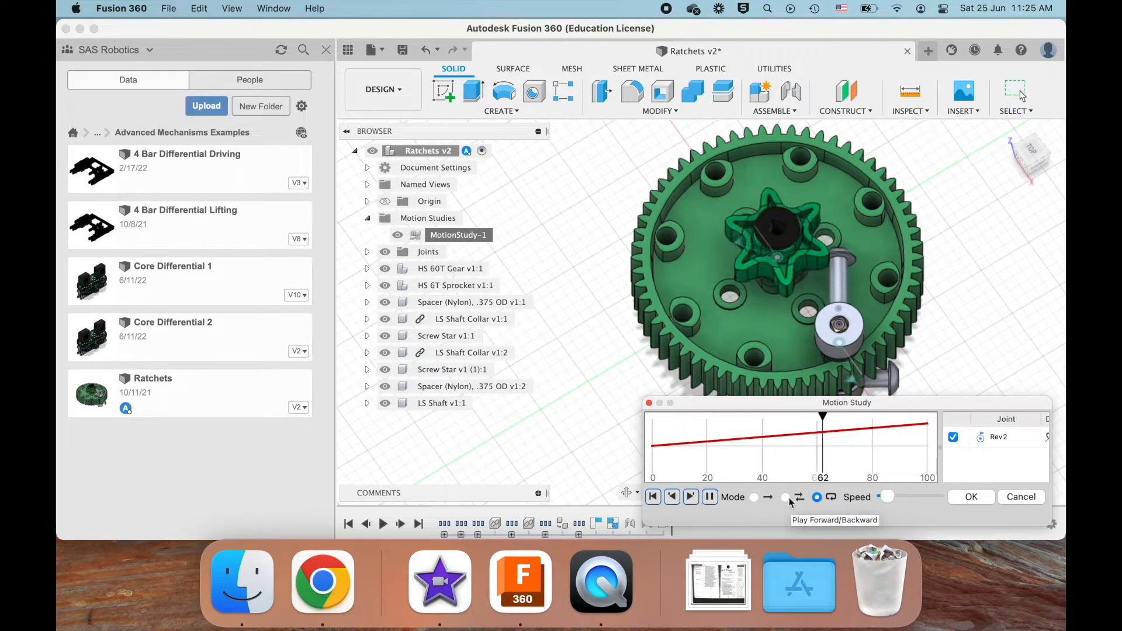
left_click_drag(823, 415, 772, 415)
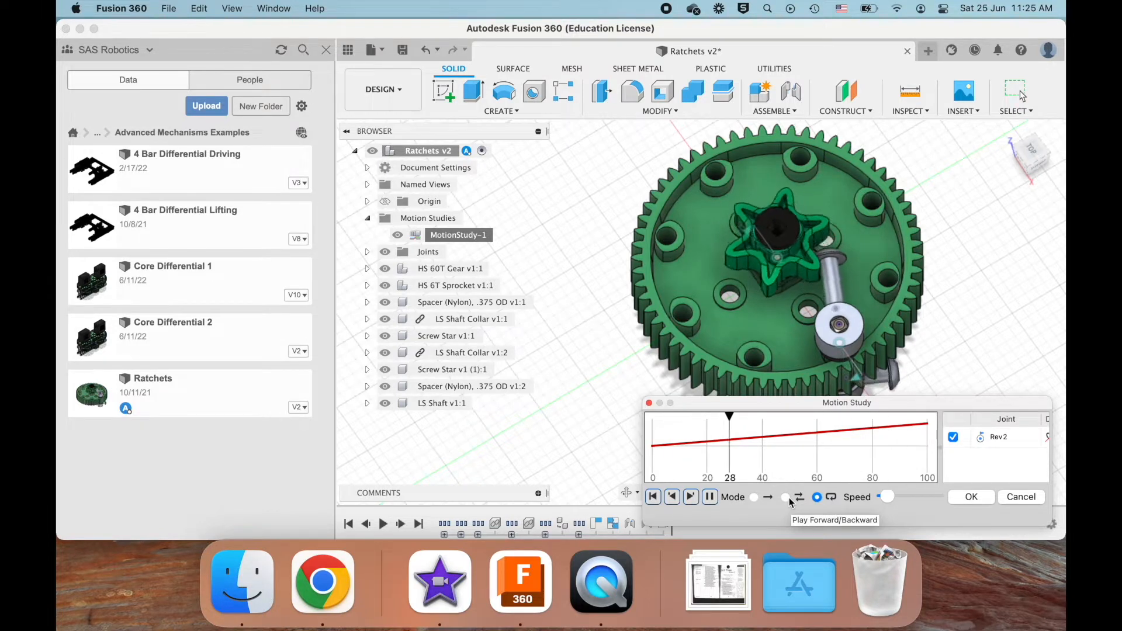
left_click(971, 497)
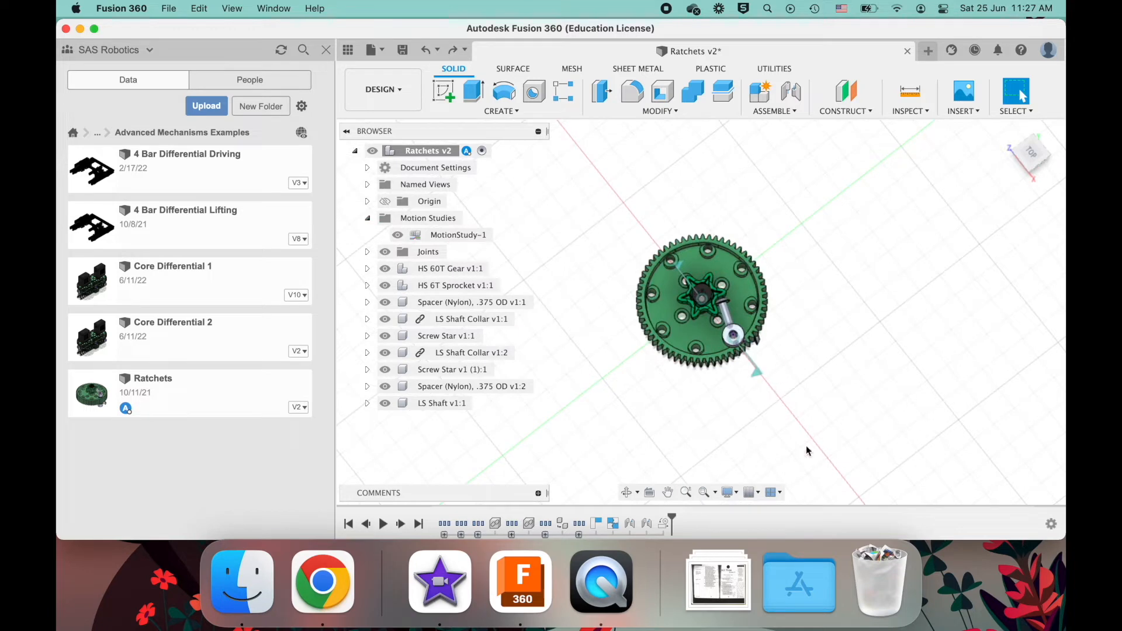
mouse_move(760, 437)
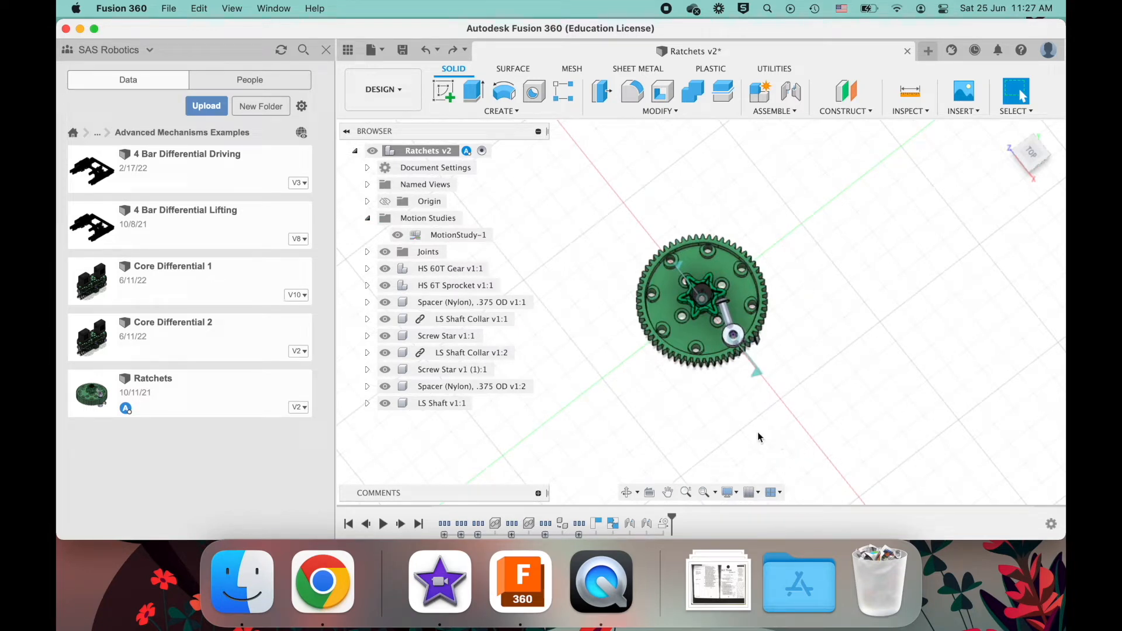
Orbit to a top view of the assembly and select the 60-tooth gear
left_click_drag(759, 437, 749, 433)
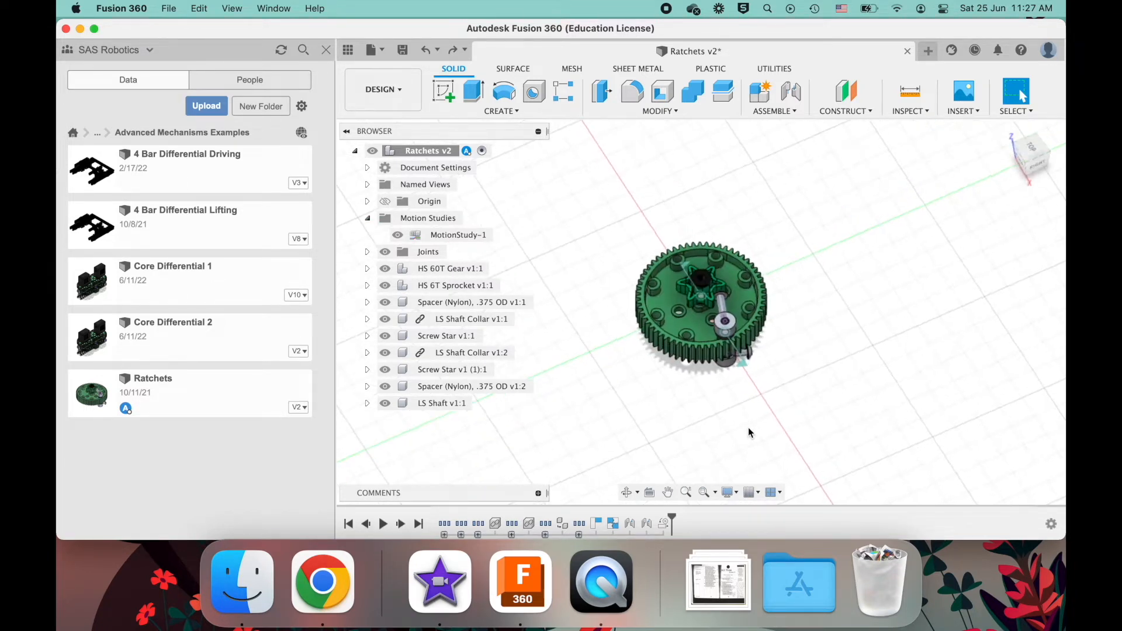
left_click(701, 315)
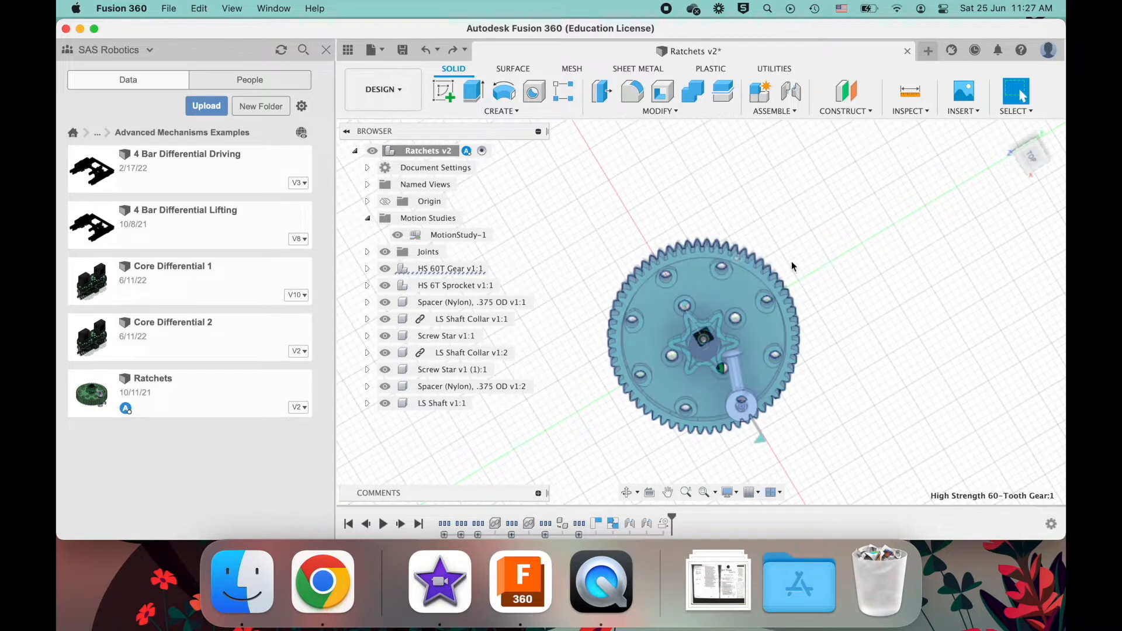
mouse_move(726, 254)
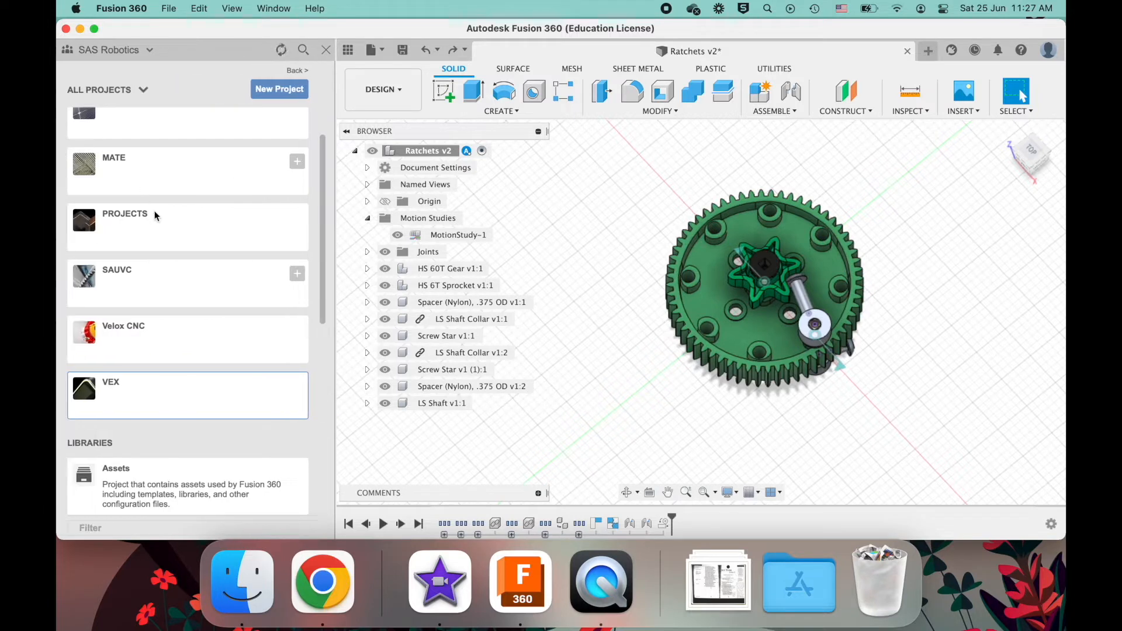
Open the Velox CNC project in the Data Panel, then return to the projects list
left_click(122, 325)
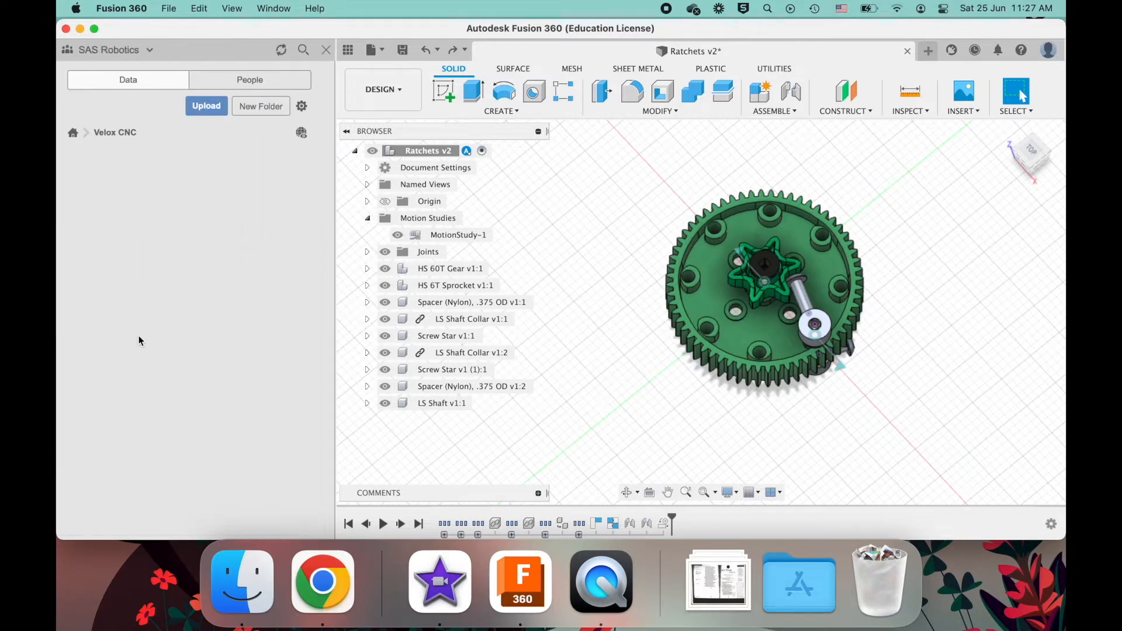
left_click(114, 131)
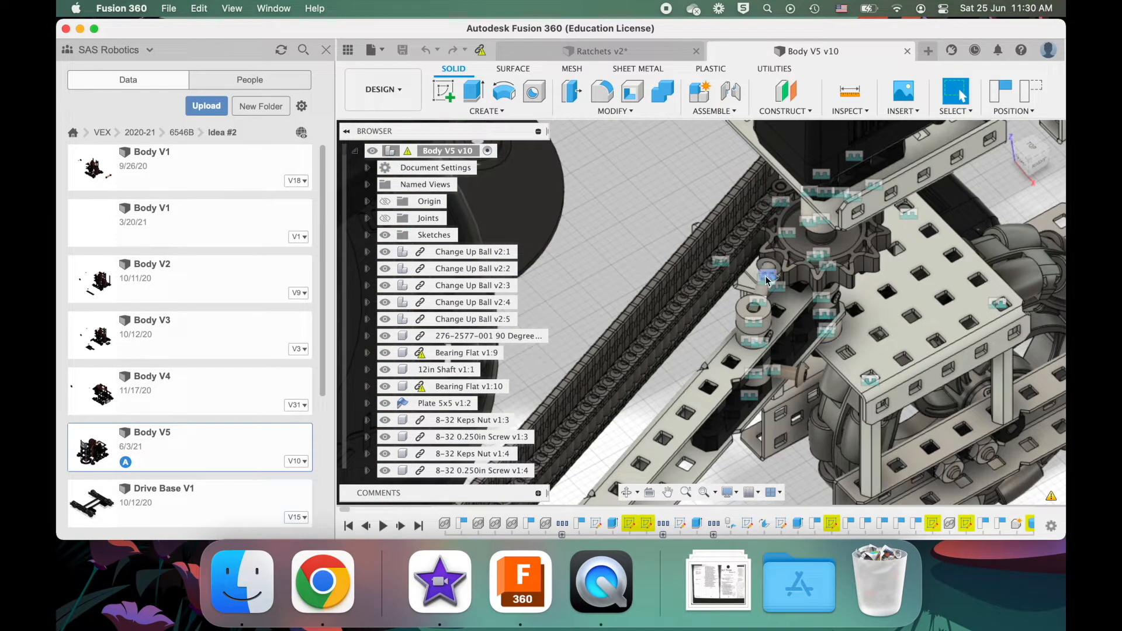
Orbit the robot past the intake chain and arm down to the sprocket beneath the frame
left_click_drag(766, 280, 765, 326)
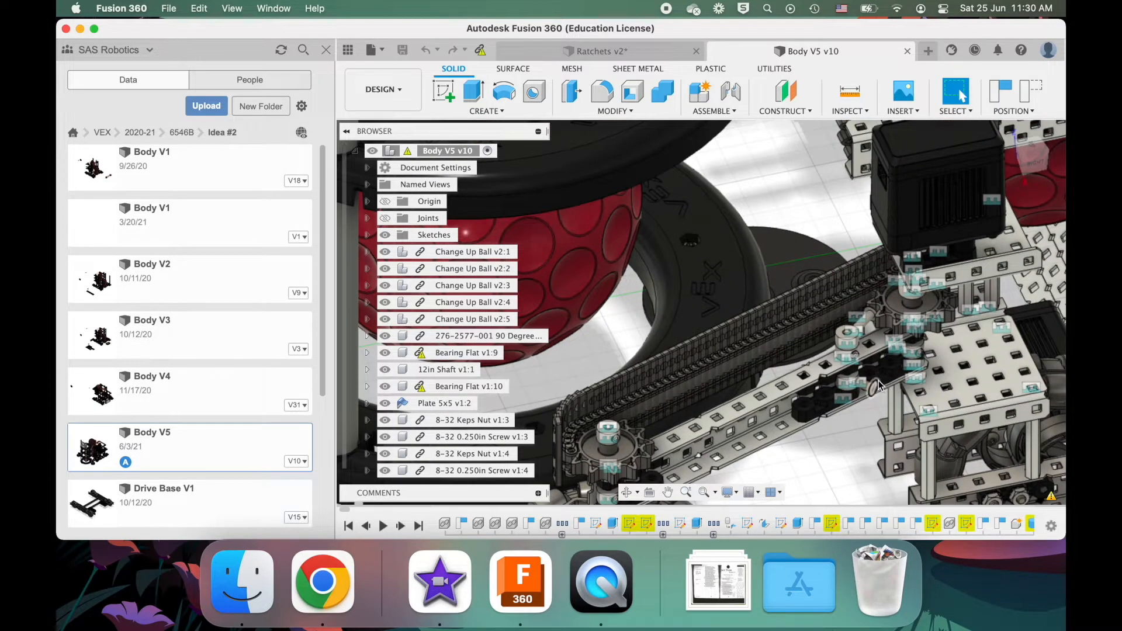
mouse_move(862, 292)
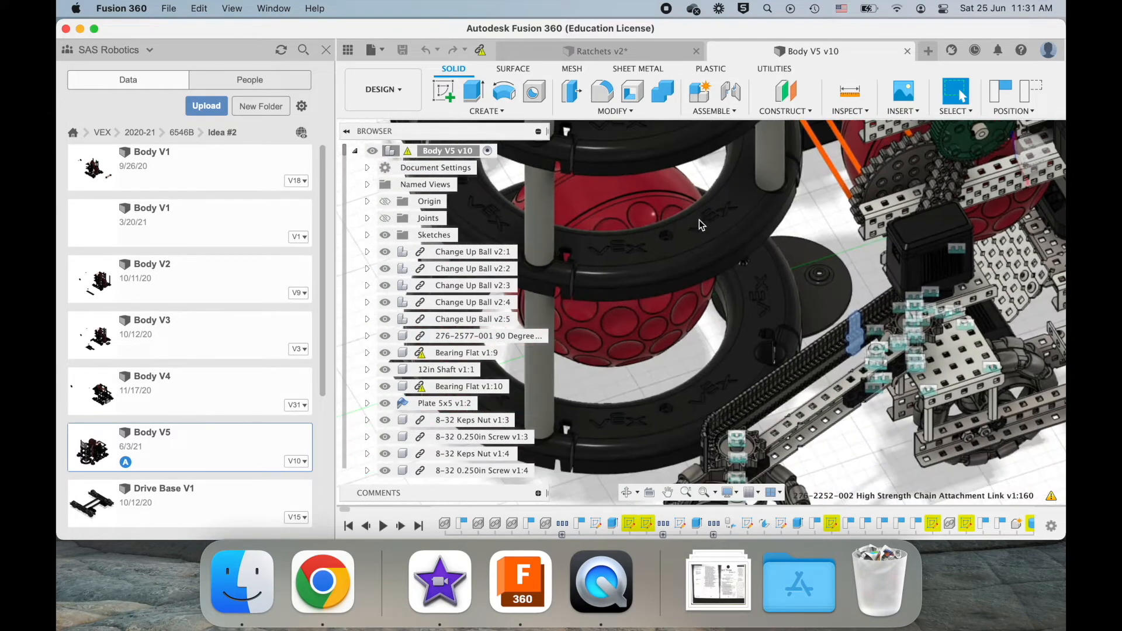
left_click_drag(701, 224, 654, 284)
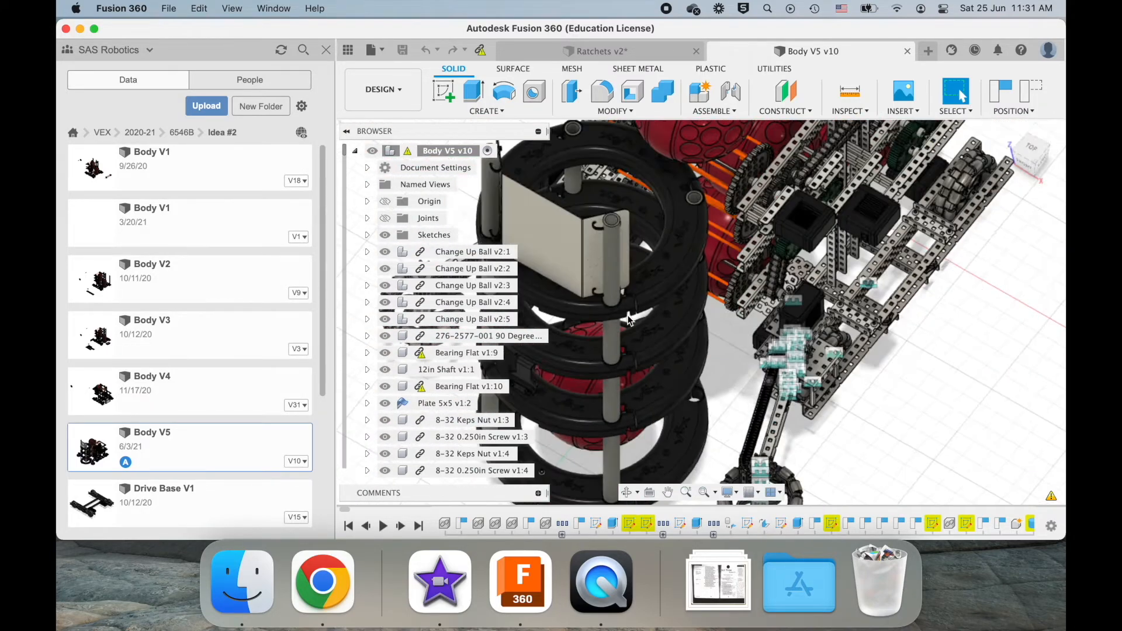
left_click_drag(630, 319, 748, 339)
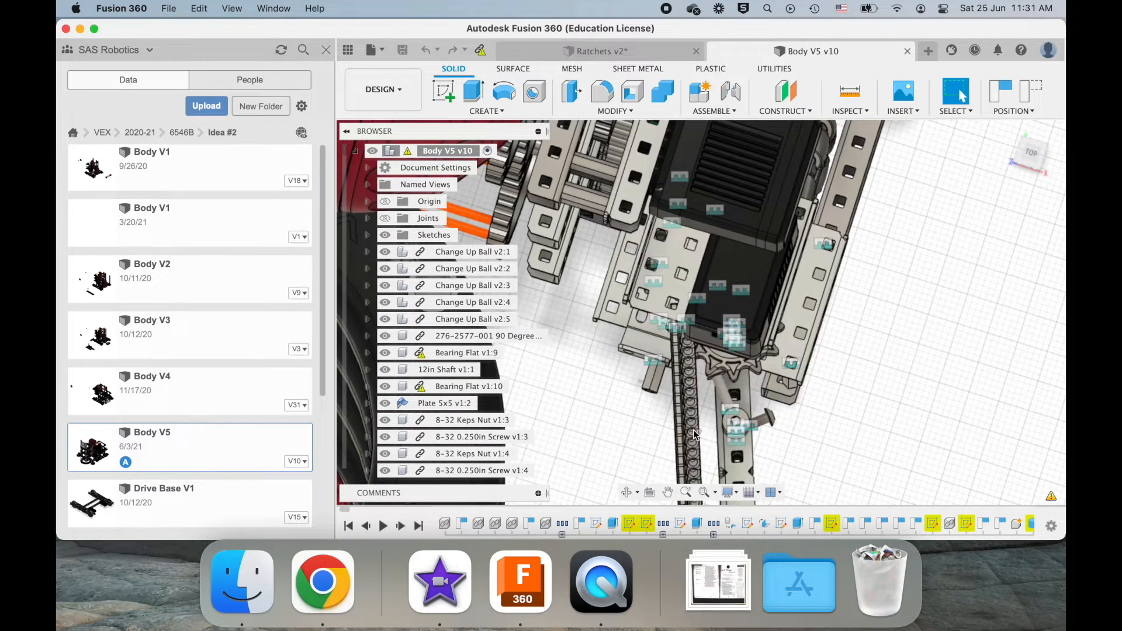
mouse_move(759, 449)
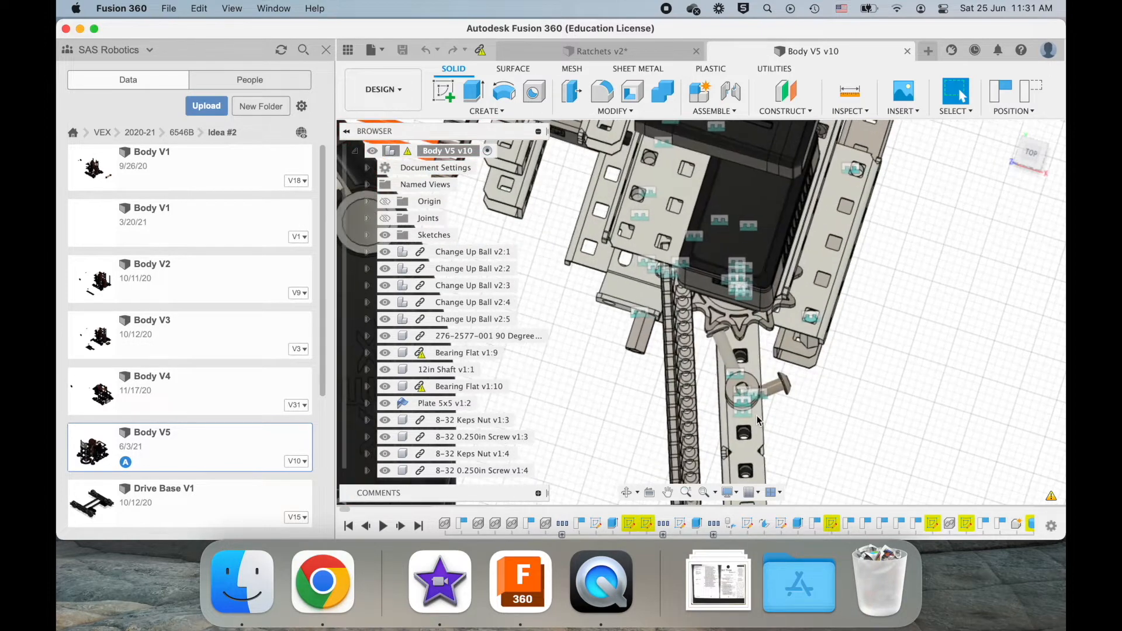
Swing the view onto the 12-tooth high strength sprocket under the frame
left_click_drag(758, 422, 758, 351)
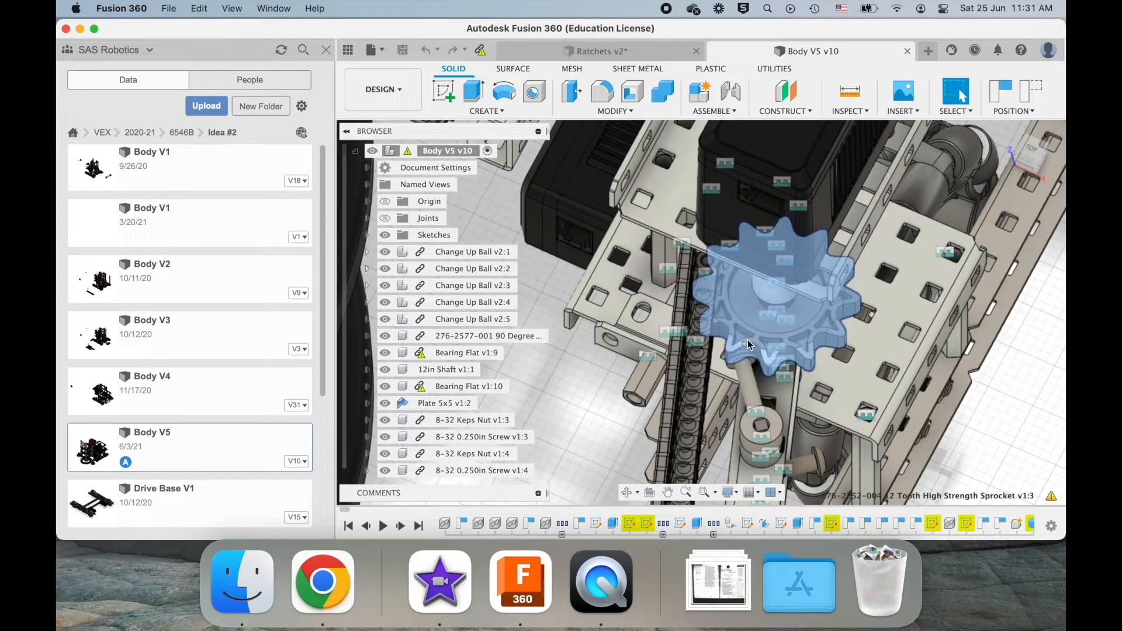
mouse_move(752, 401)
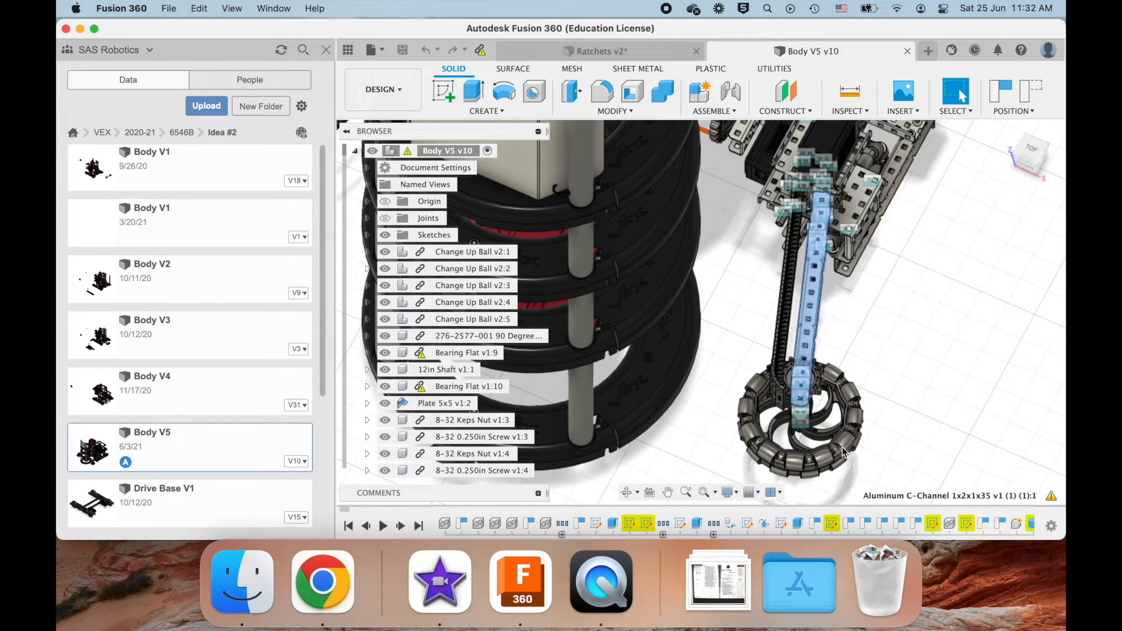
mouse_move(742, 332)
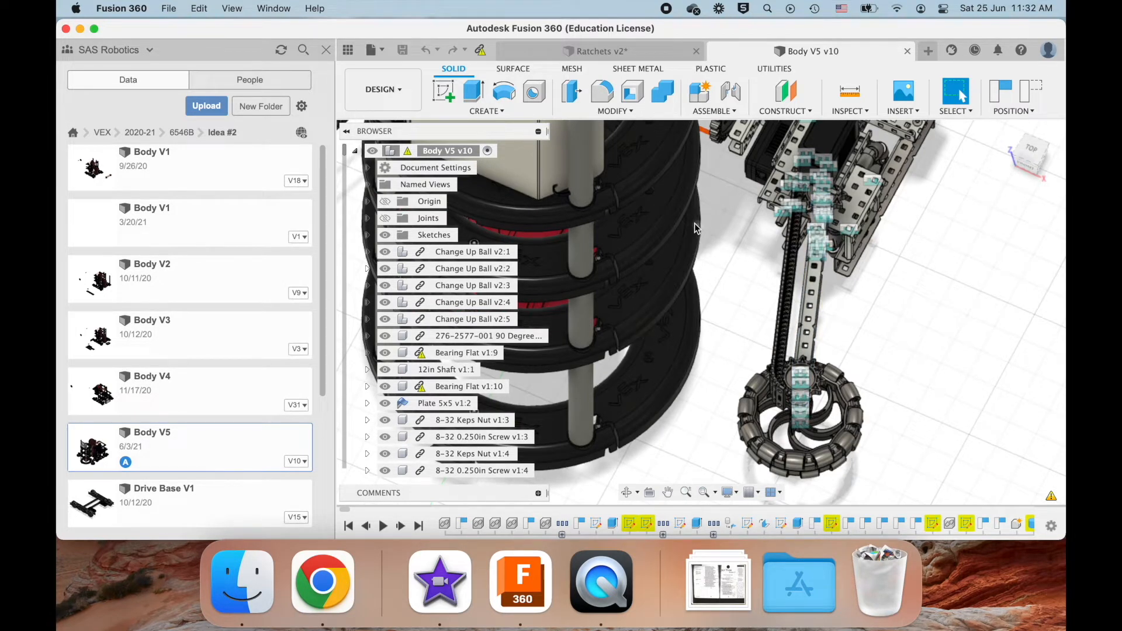
mouse_move(741, 261)
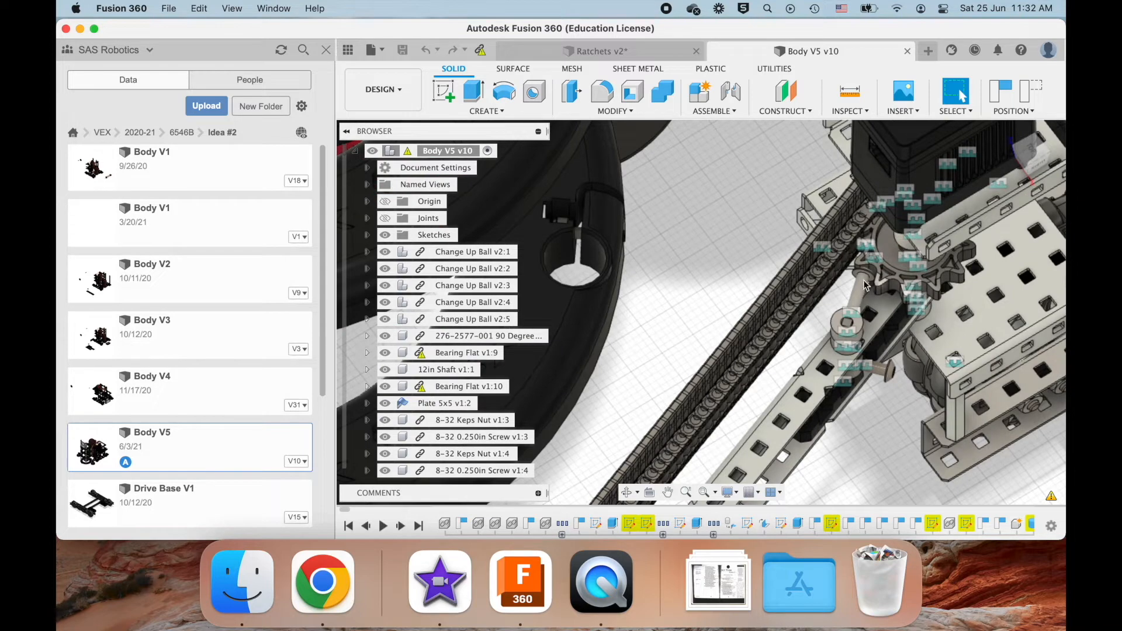
mouse_move(880, 272)
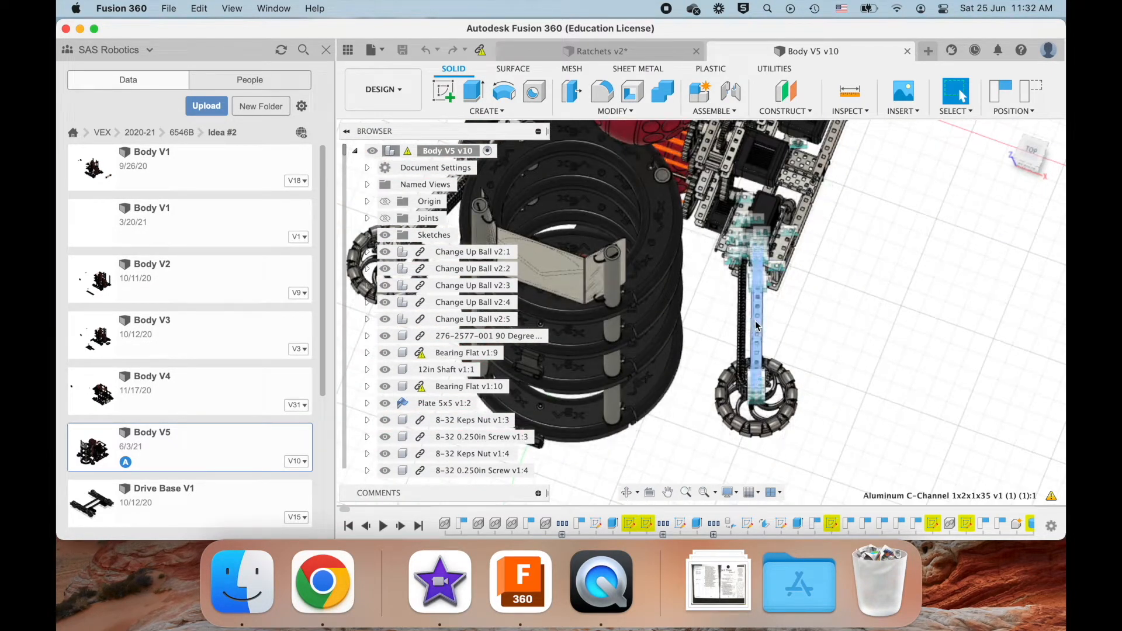
Orbit around the aluminum C-channel intake arm and its roller
left_click_drag(755, 326, 733, 229)
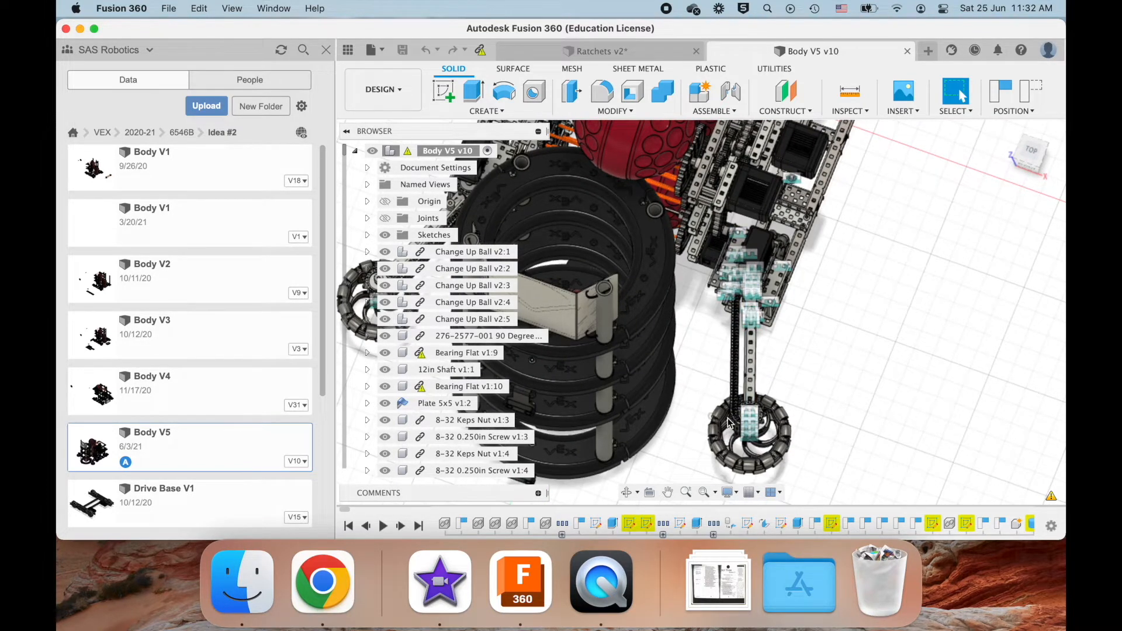
mouse_move(839, 412)
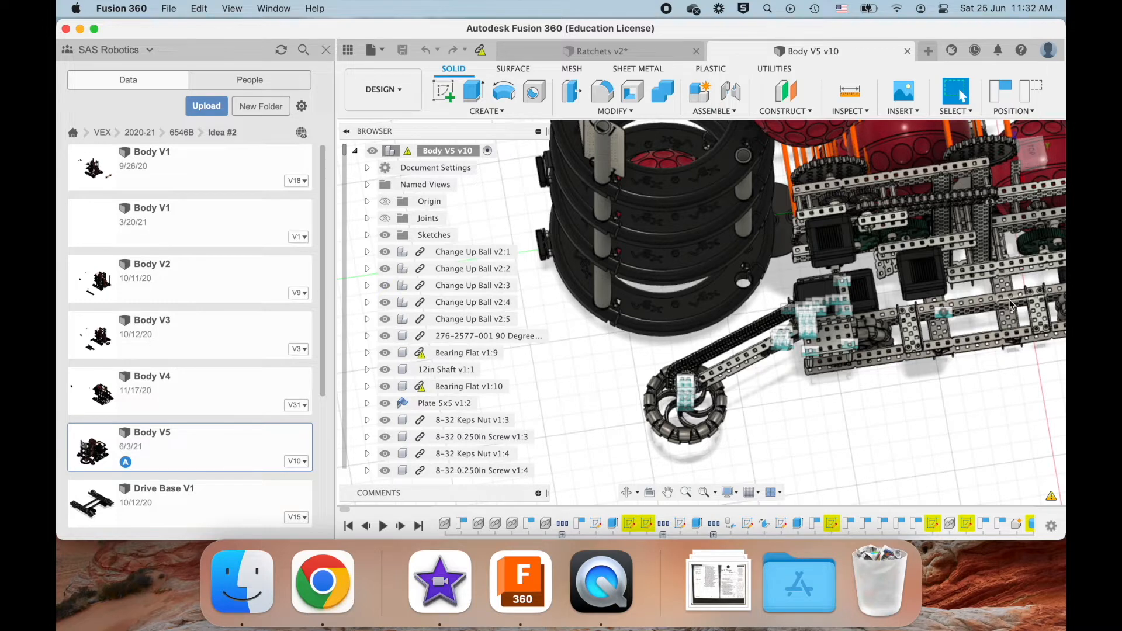
mouse_move(995, 329)
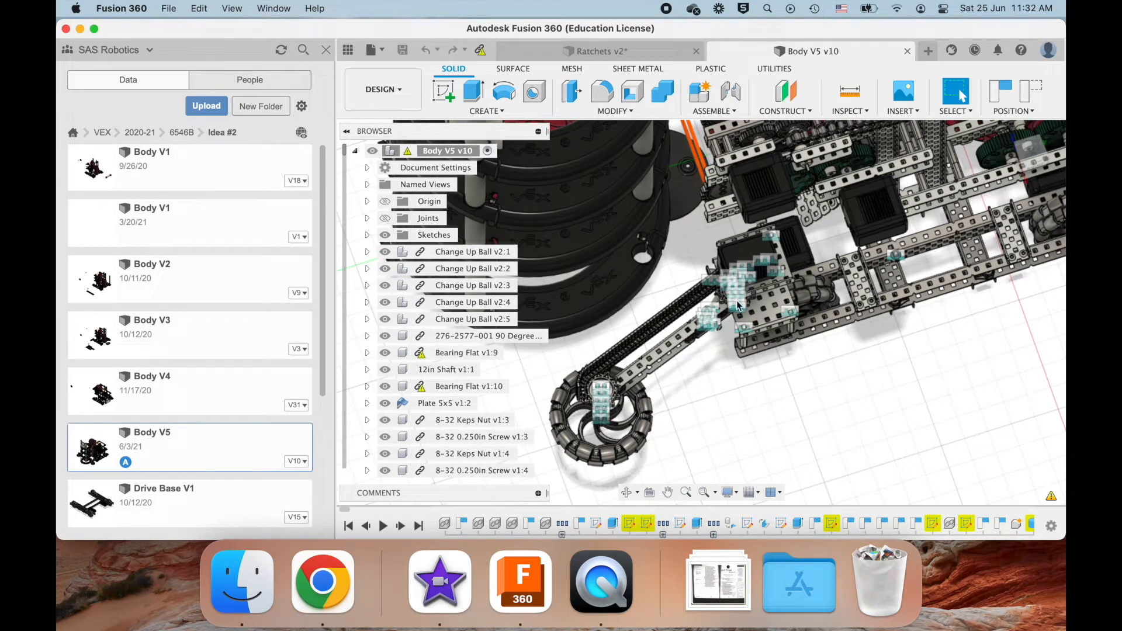
mouse_move(587, 380)
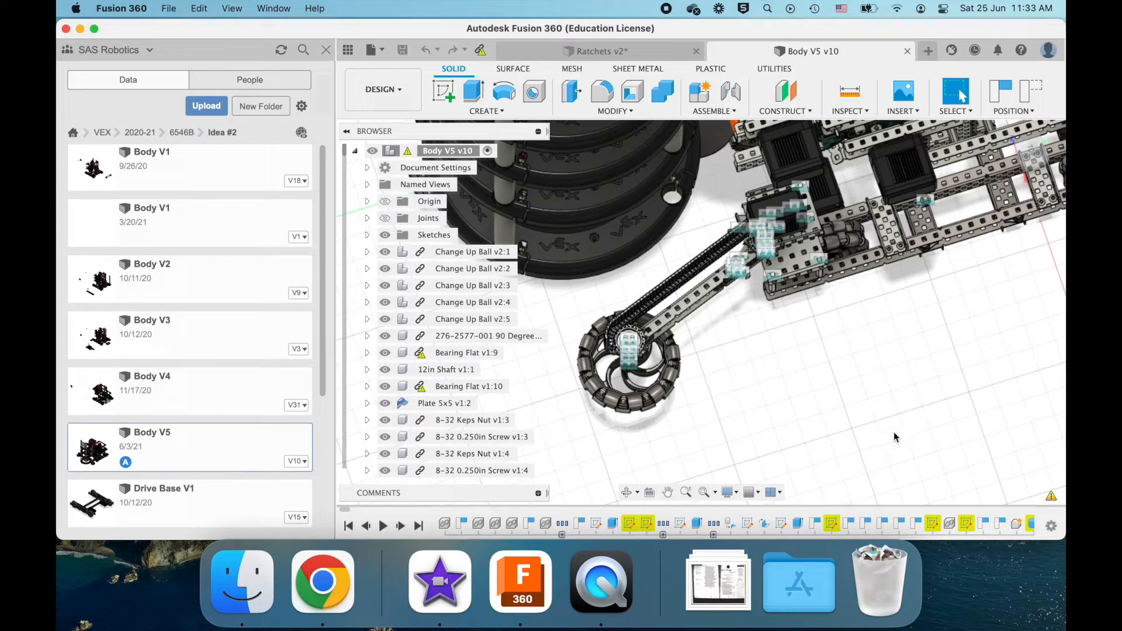
mouse_move(682, 239)
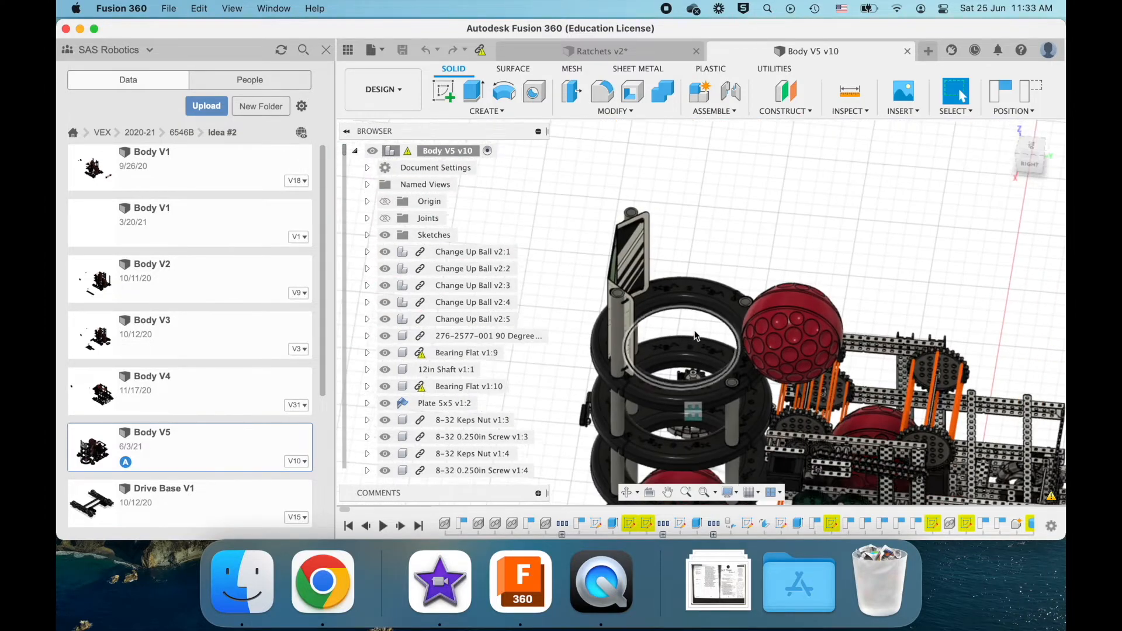
Zoom and turn the robot toward a side view of the rollers and red balls
scroll("down", 3)
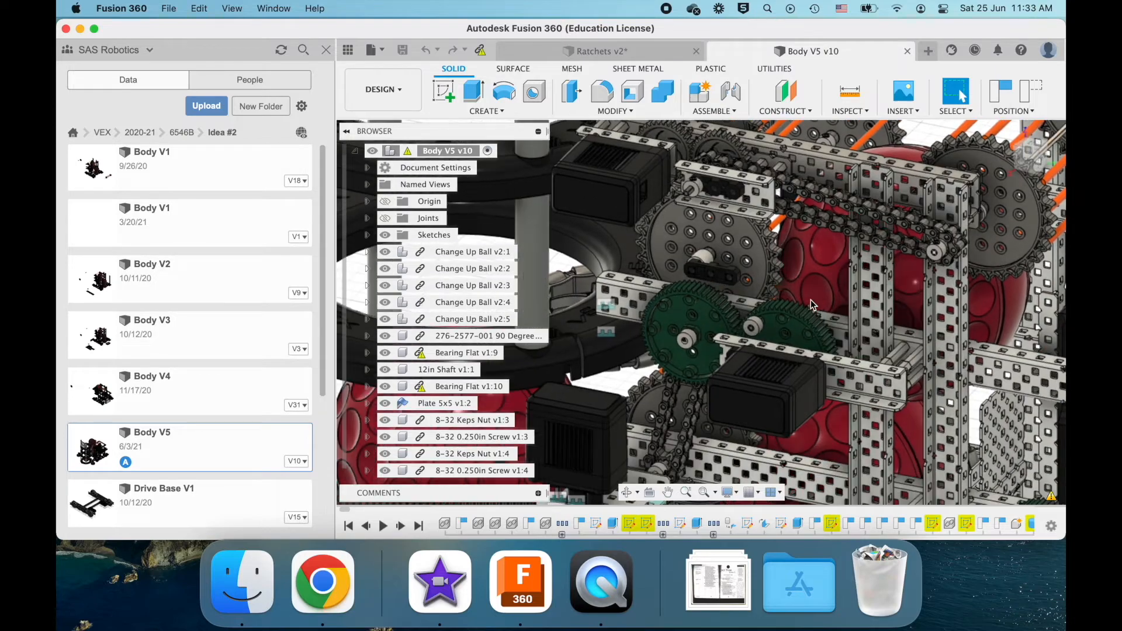
left_click_drag(813, 304, 712, 268)
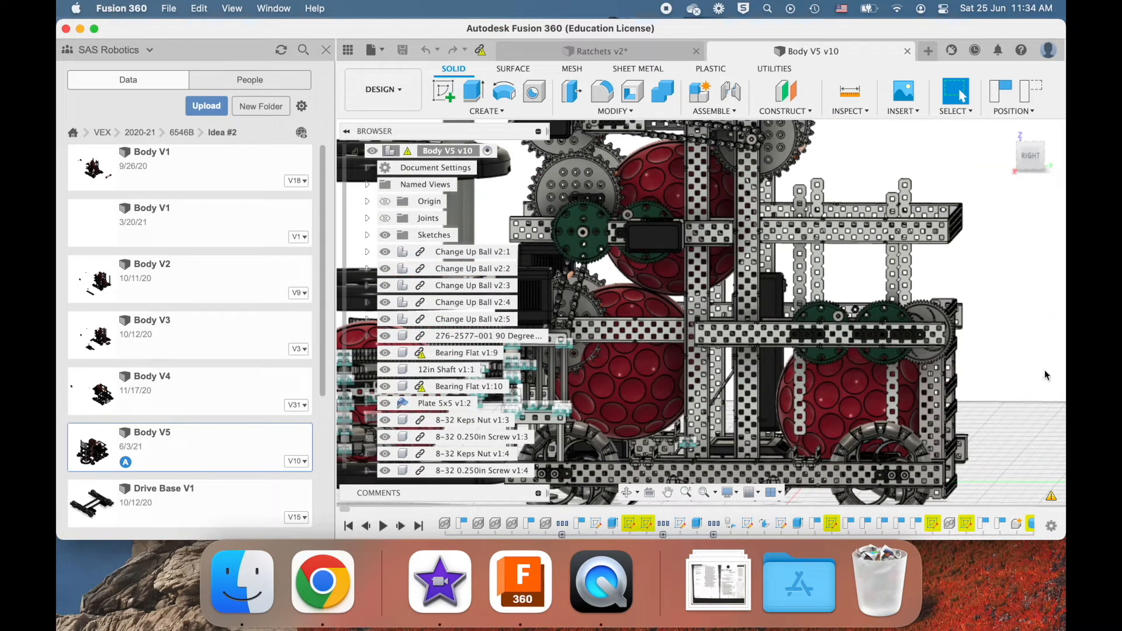
mouse_move(1059, 363)
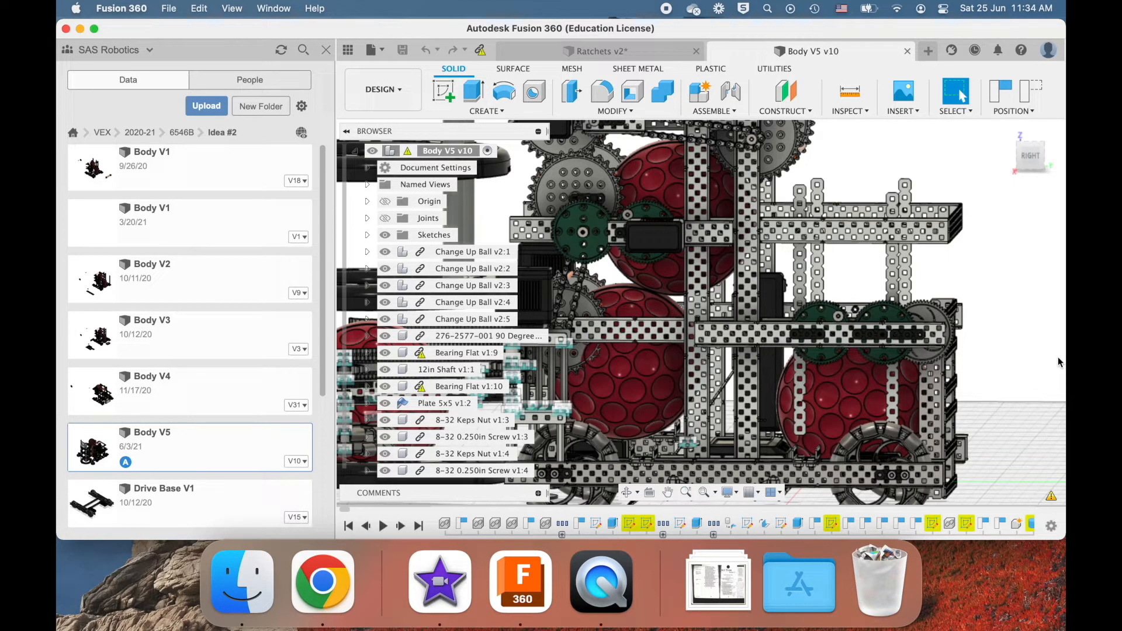
mouse_move(1034, 374)
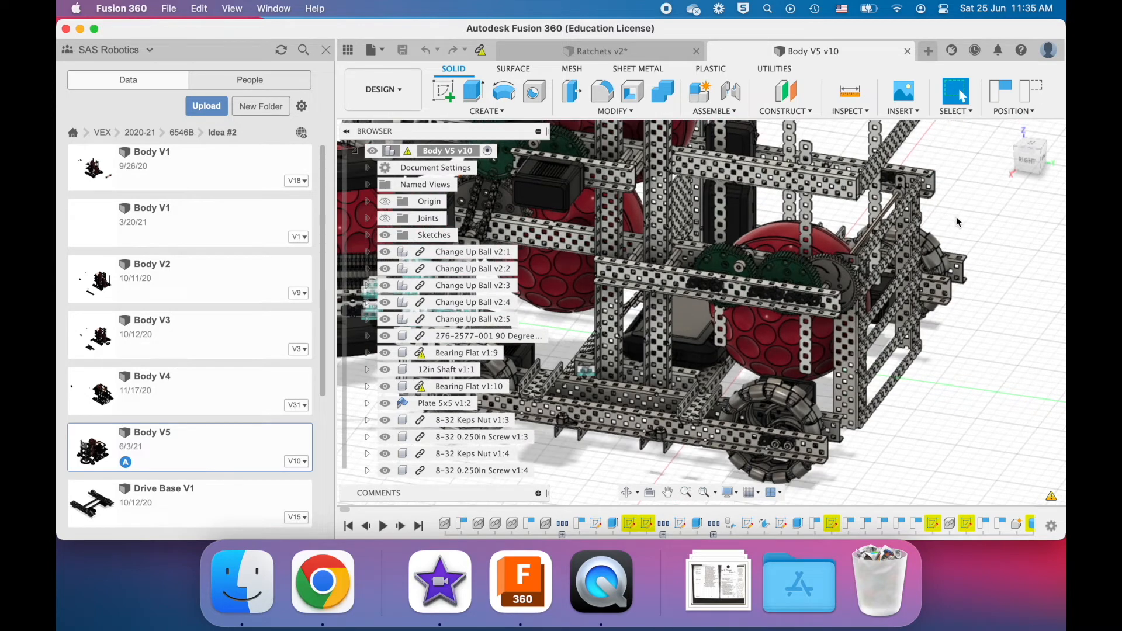
mouse_move(779, 358)
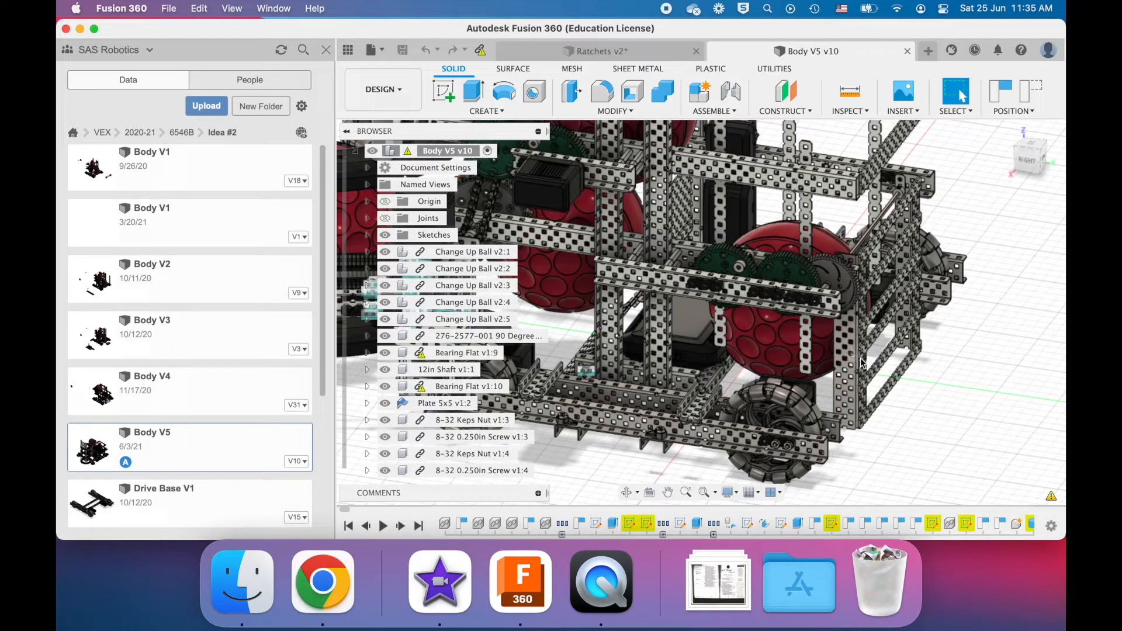
mouse_move(1022, 341)
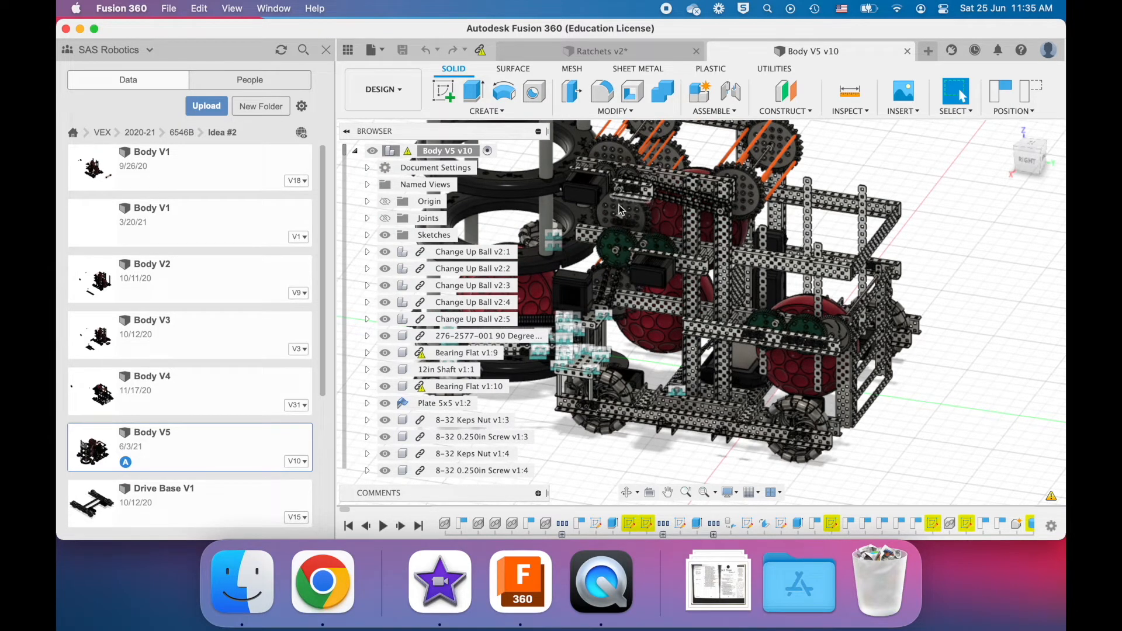
mouse_move(903, 414)
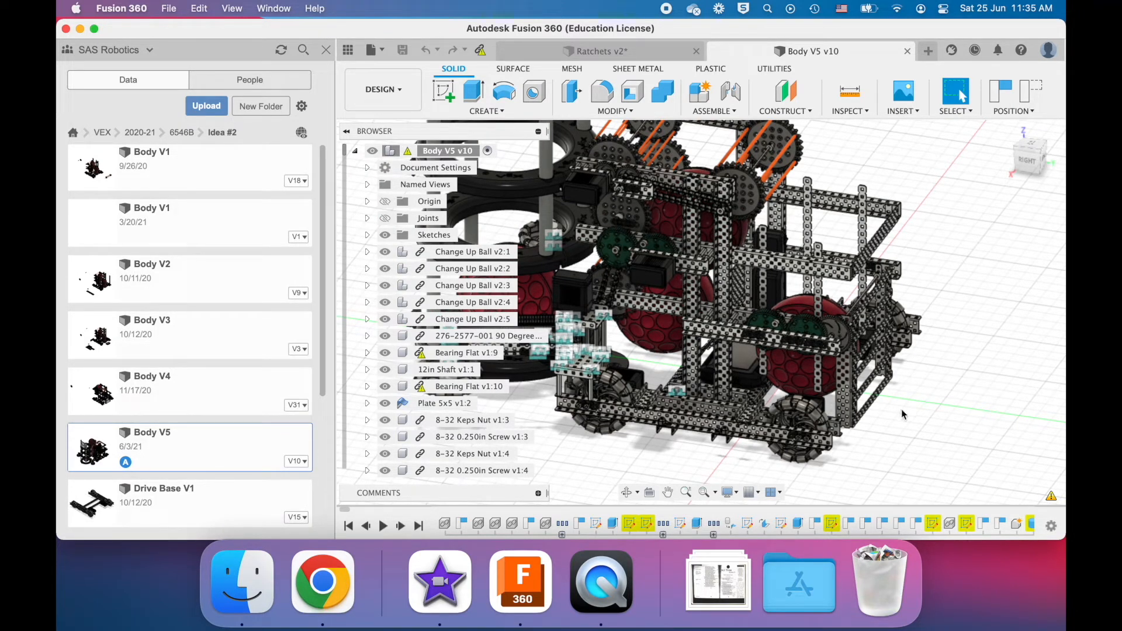
mouse_move(879, 403)
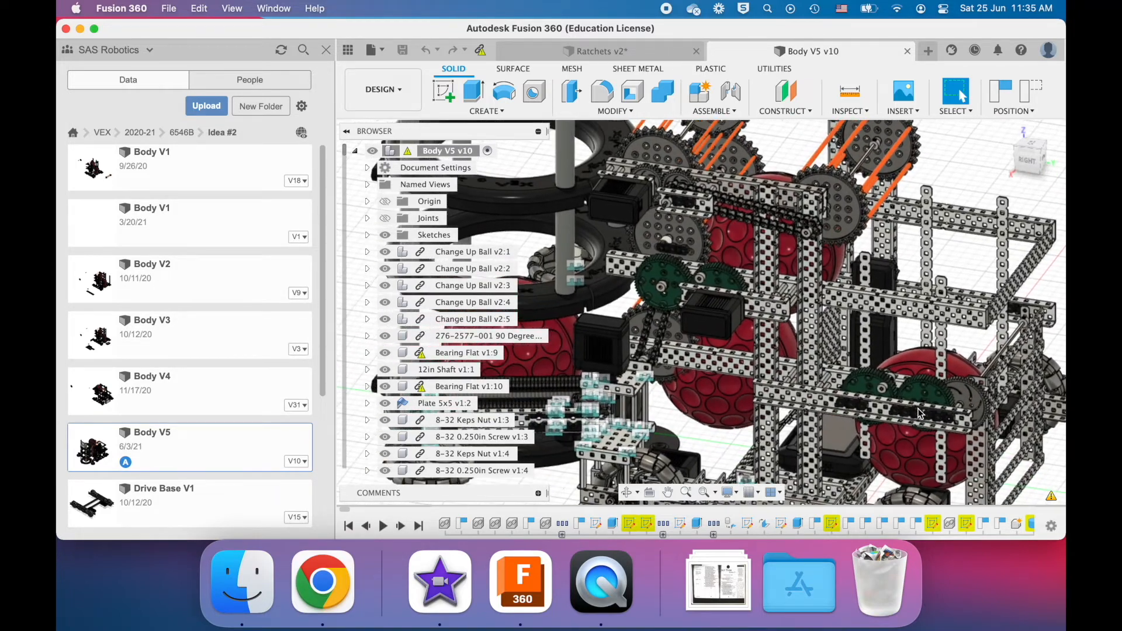
Orbit in toward the green gears, chains and stored red balls inside the frame
left_click_drag(919, 411, 772, 337)
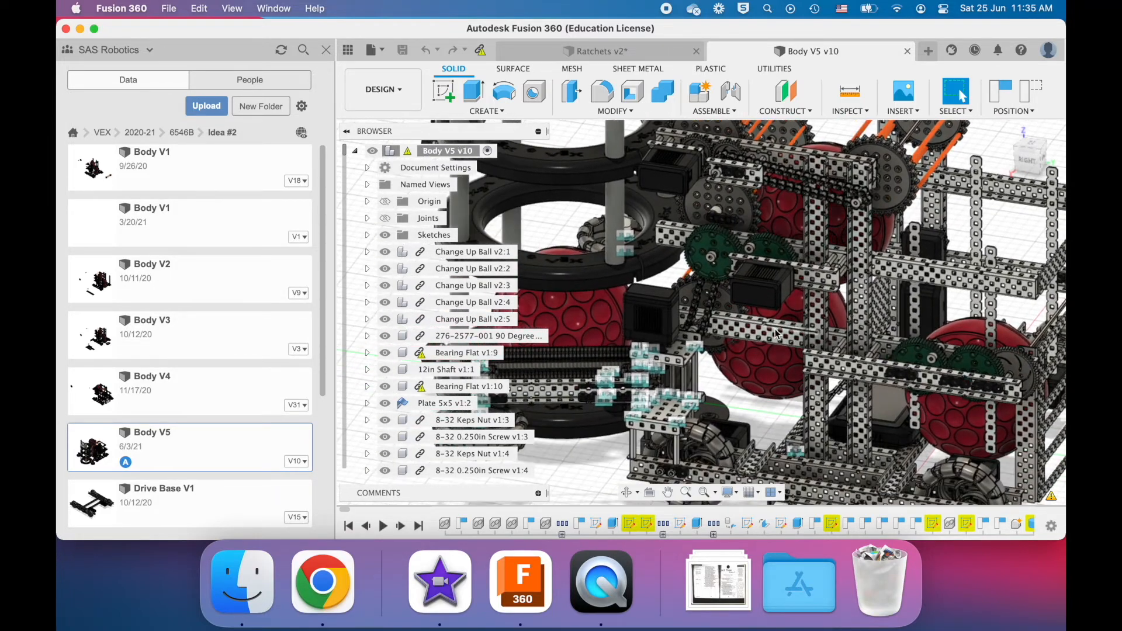